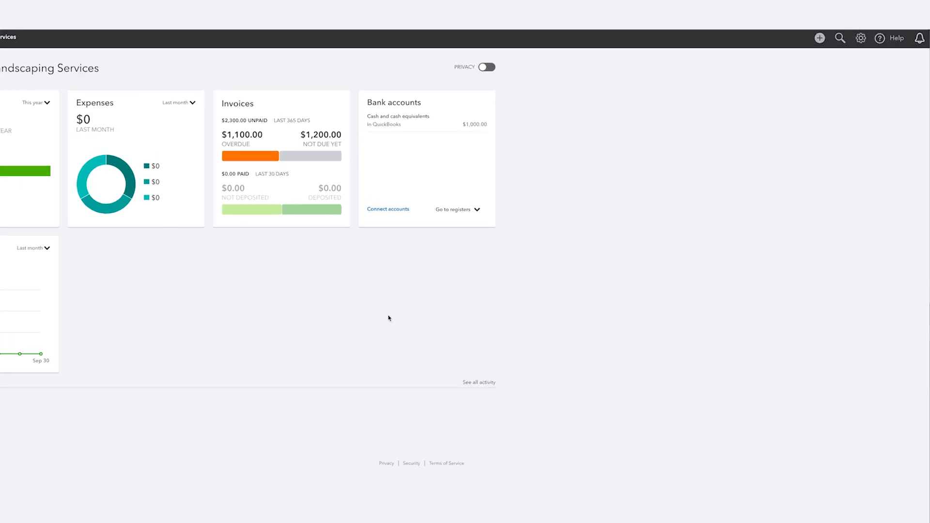
Go to Account and Settings from the gear menu and show the Sales section.
left_click(860, 38)
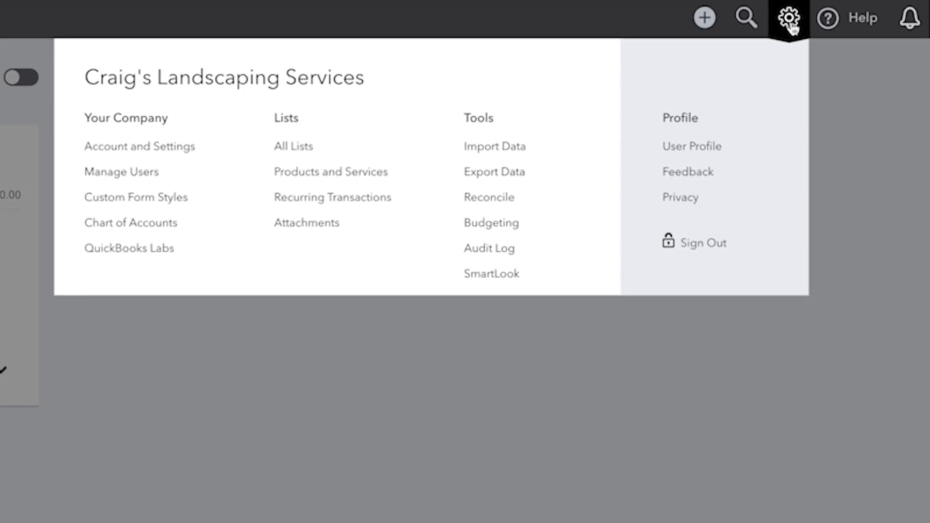
left_click(140, 146)
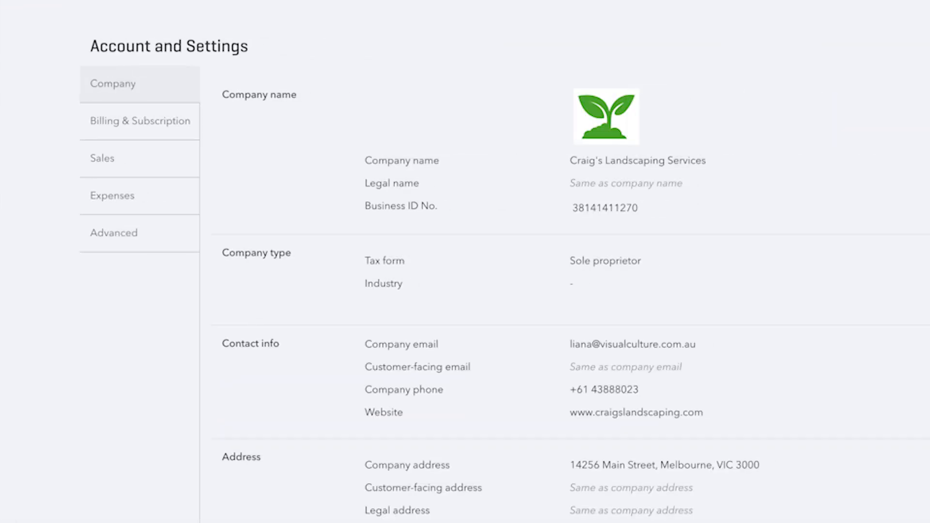
left_click(118, 144)
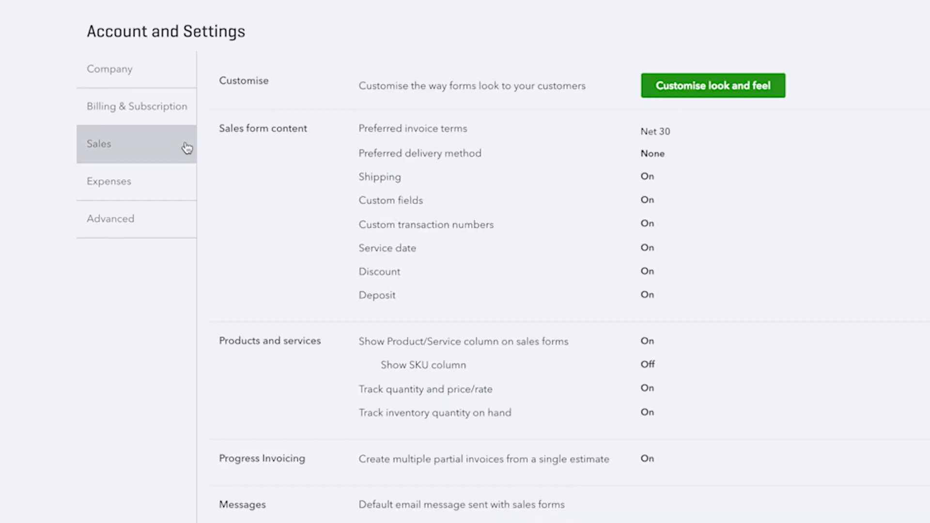
Review the reminder greeting, placeholders and subject, keep 'Email me a copy' ticked, and save.
scroll("down", 3)
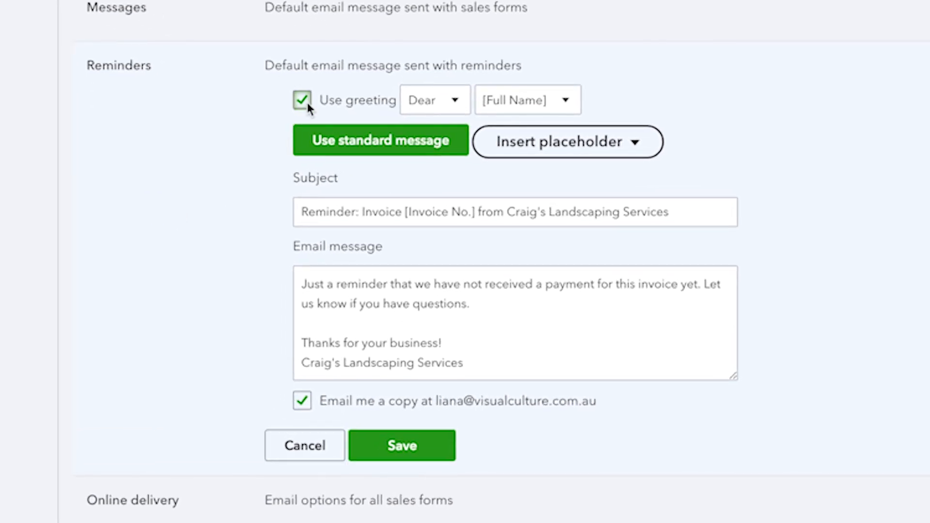
mouse_move(523, 115)
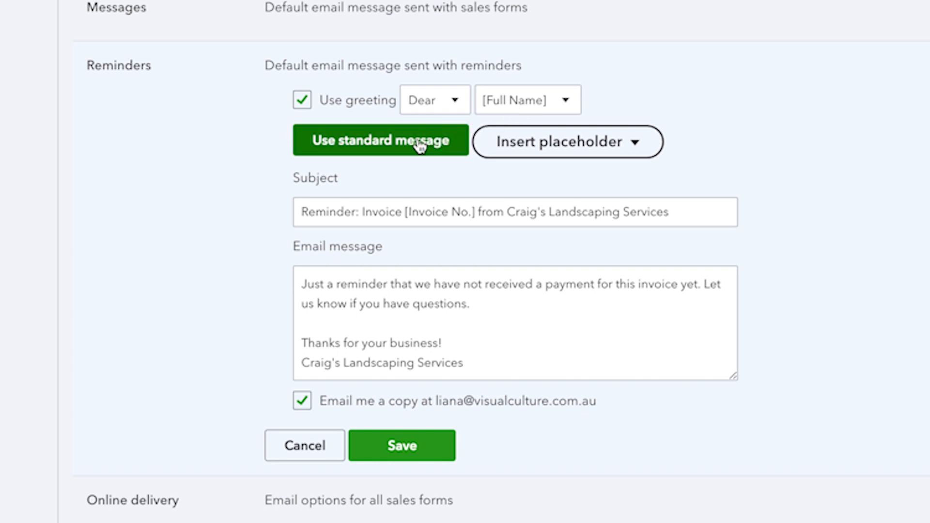
mouse_move(642, 151)
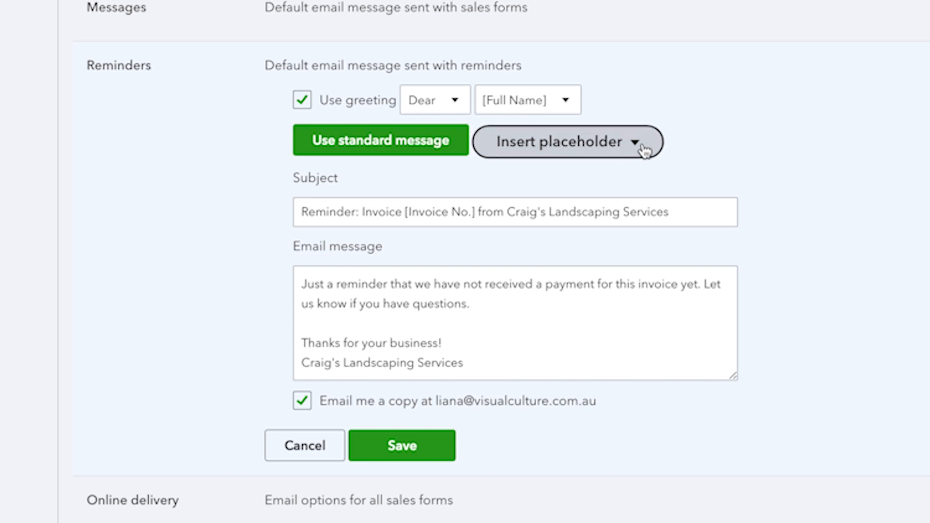
left_click(567, 142)
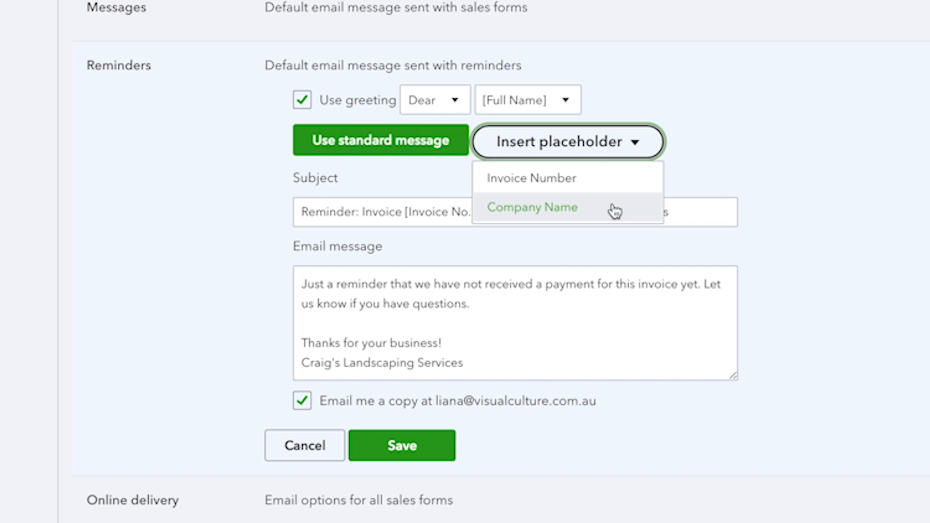
left_click(532, 207)
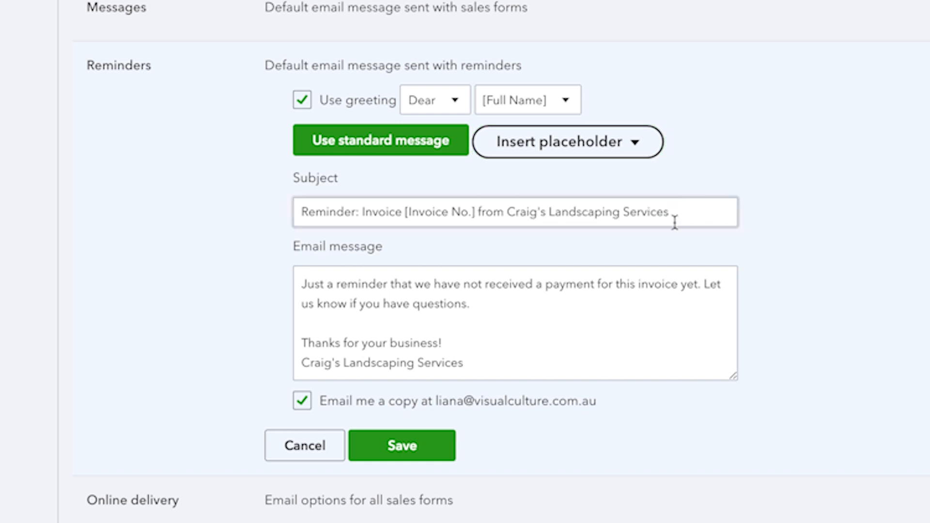
left_click(604, 327)
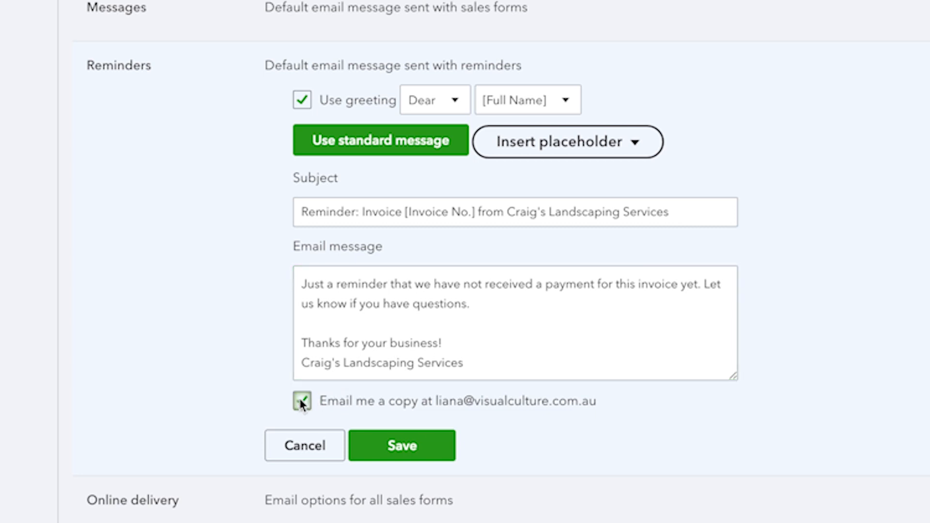
left_click(301, 400)
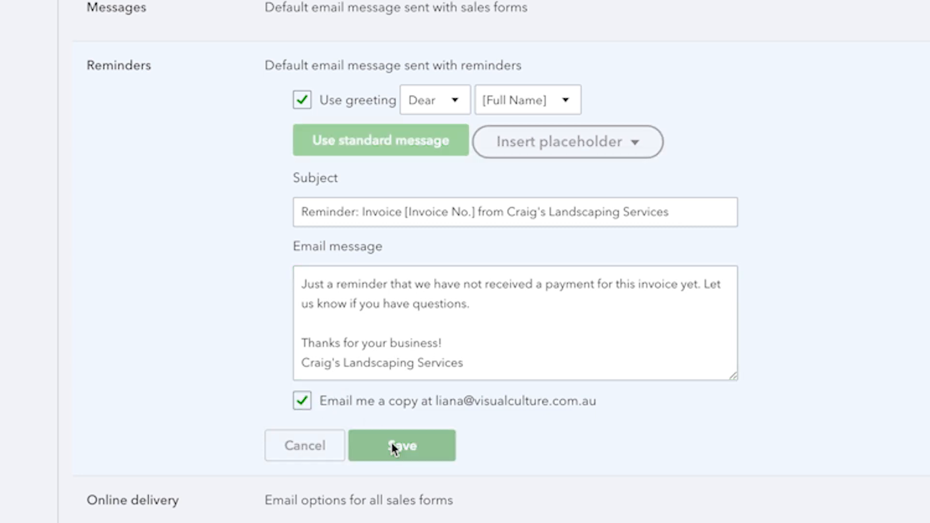
left_click(401, 446)
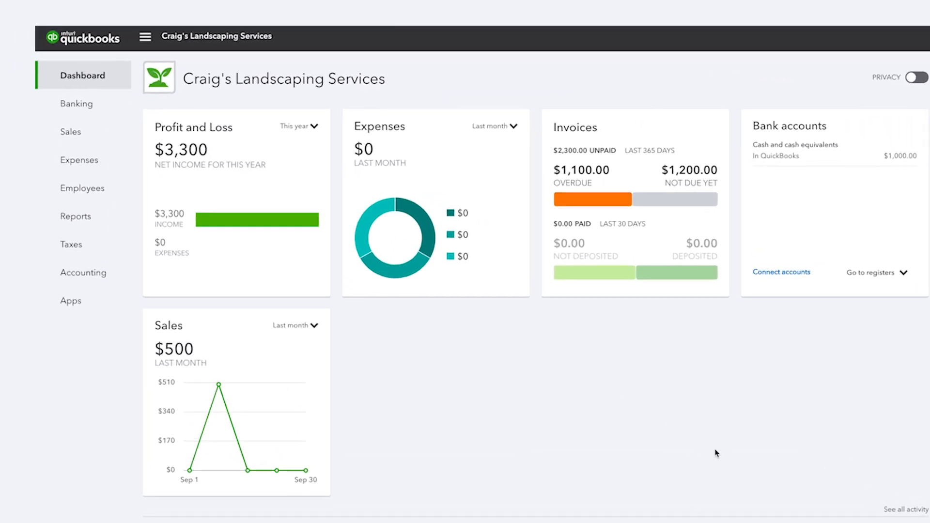
Filter All Sales transactions to Type Invoices with Status Overdue and apply.
left_click(71, 132)
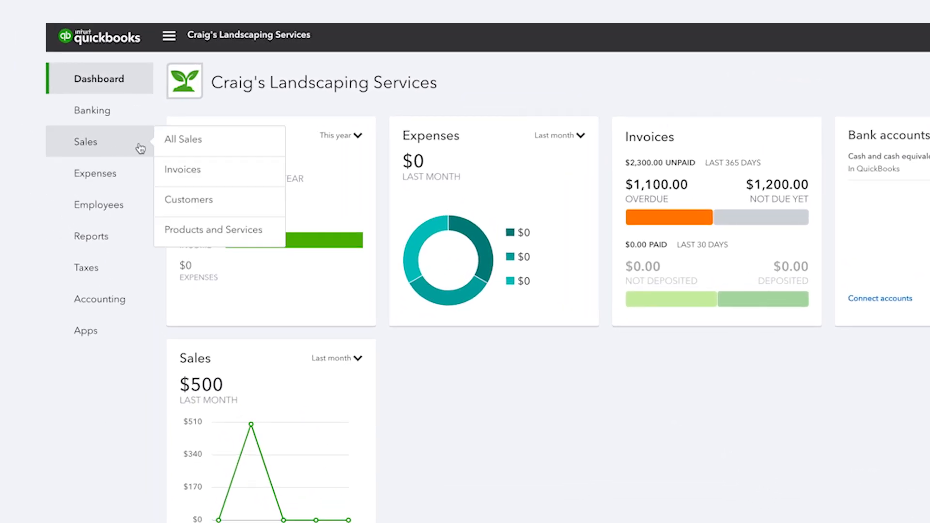
left_click(183, 139)
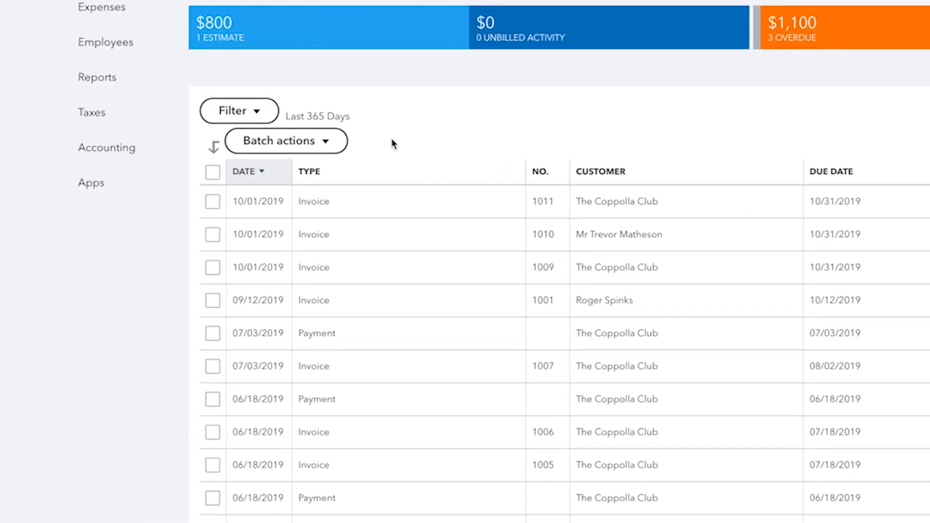
left_click(238, 110)
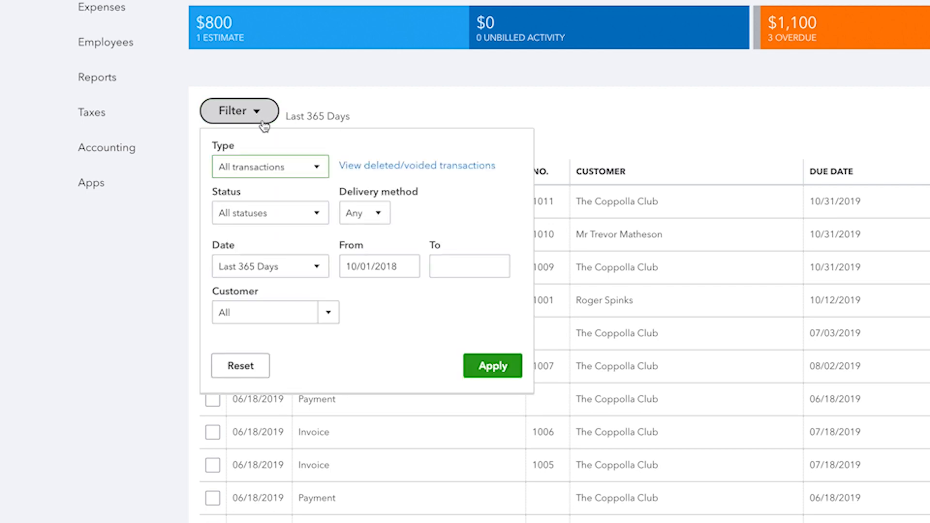
left_click(268, 212)
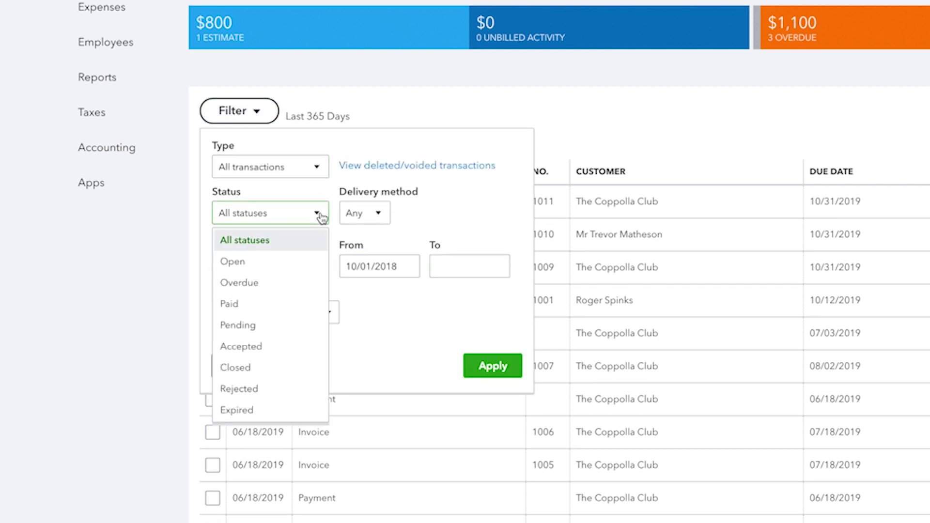
left_click(239, 282)
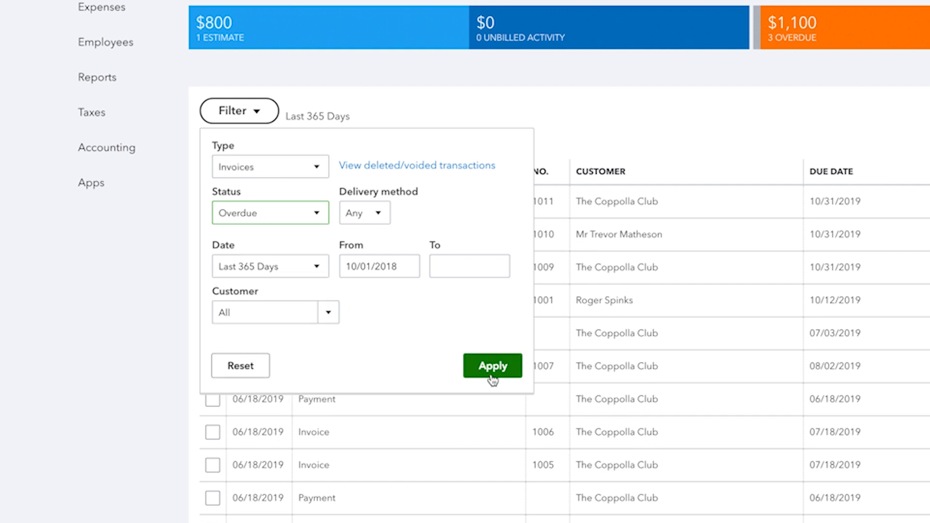
left_click(493, 366)
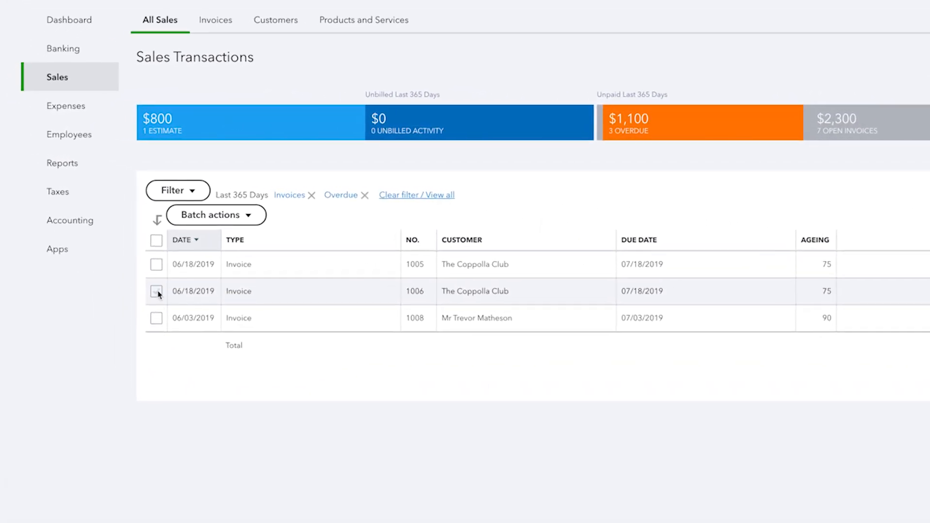
Select invoice 1006 and choose Send reminders from Batch actions.
left_click(156, 292)
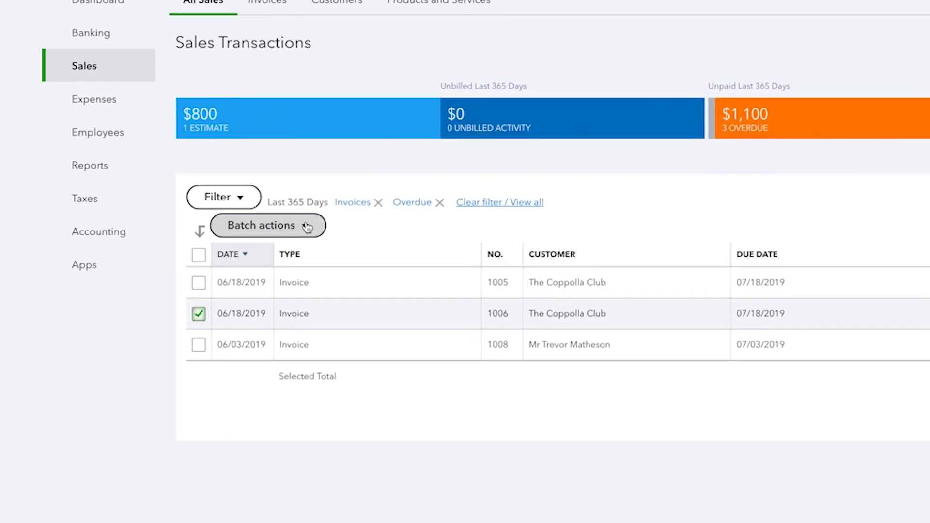
left_click(268, 226)
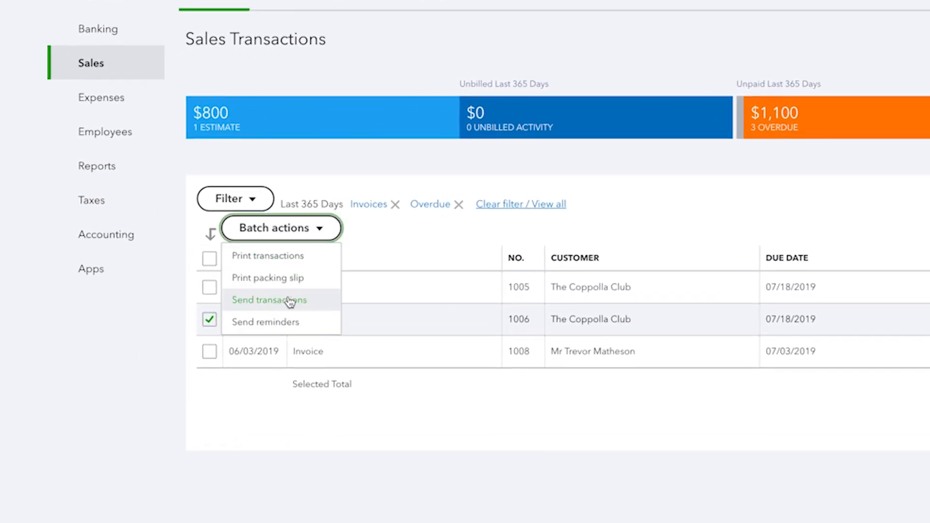
mouse_move(285, 322)
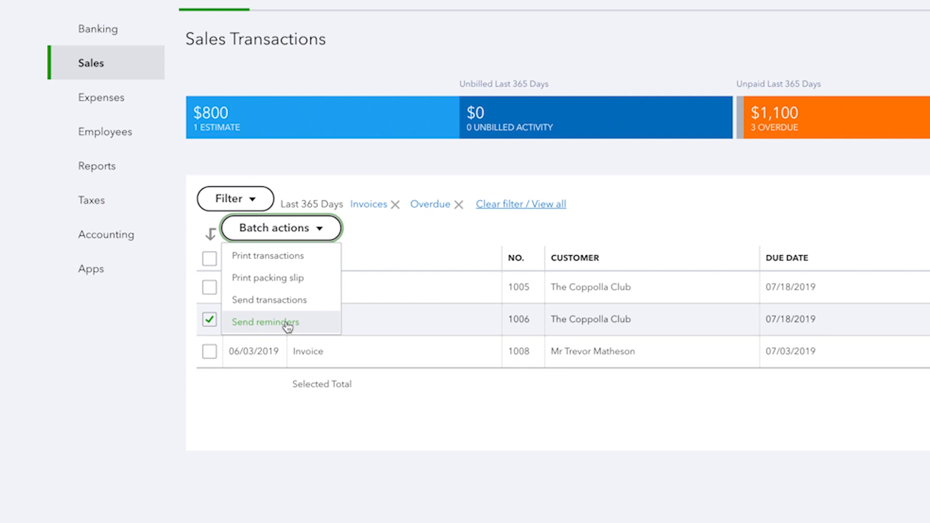
left_click(265, 322)
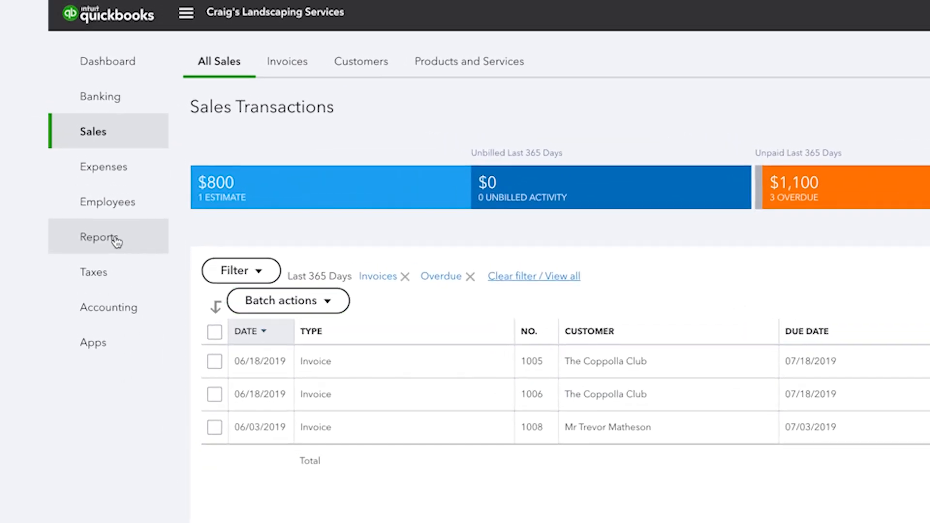
From Reports, run the Accounts receivable ageing summary and look over its totals.
left_click(100, 237)
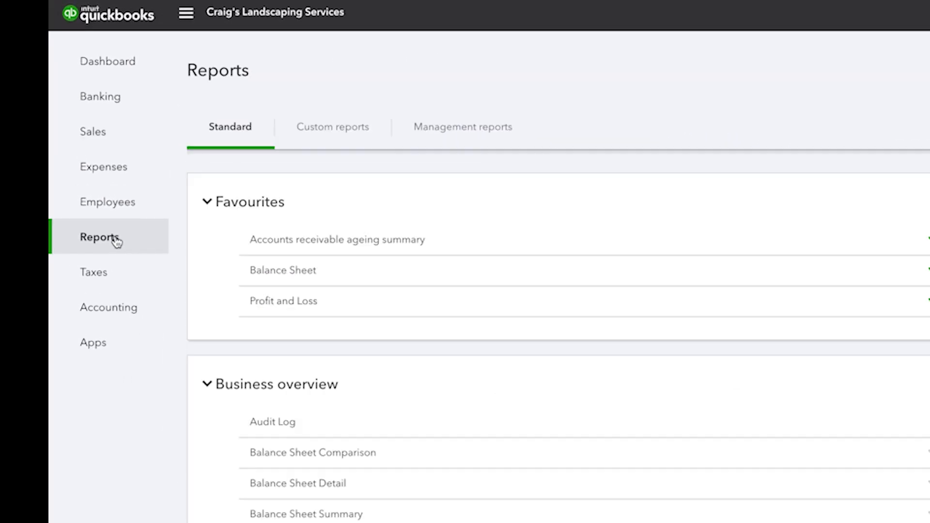
mouse_move(337, 239)
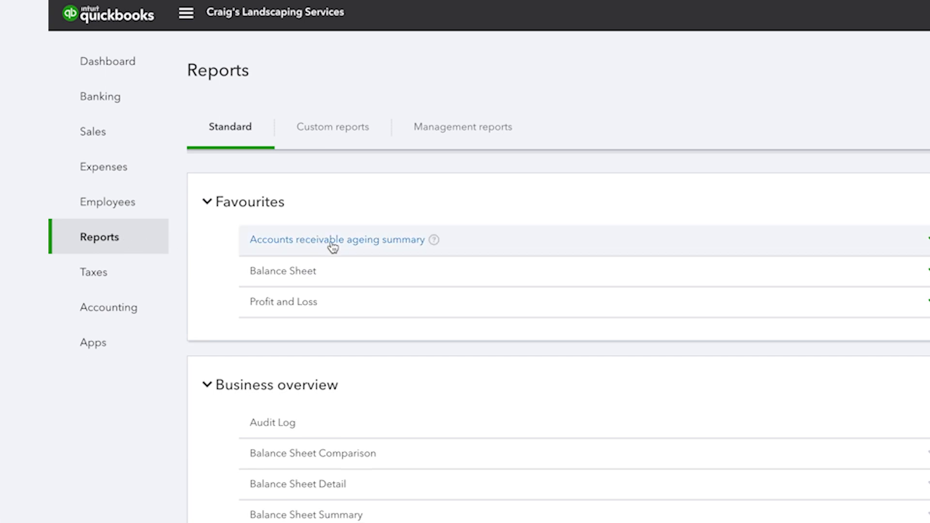
left_click(337, 240)
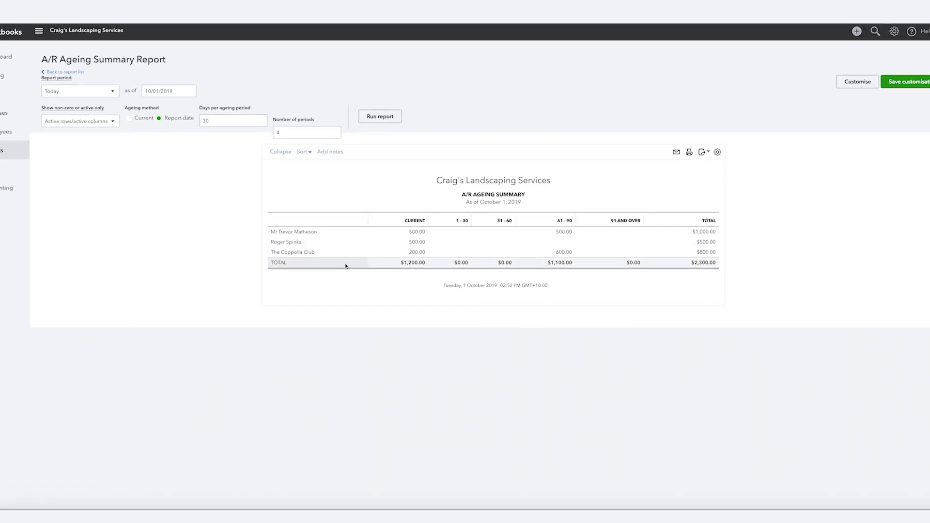
scroll("down", 3)
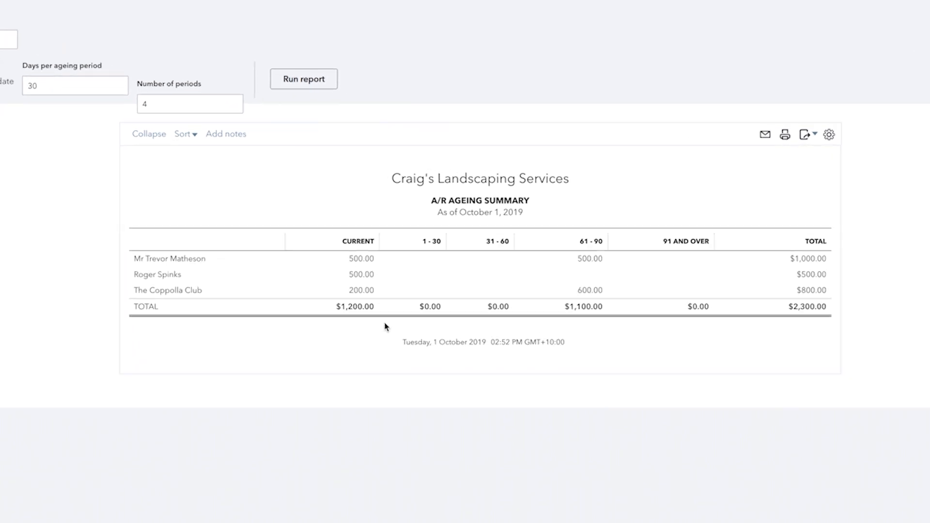
scroll("up", 3)
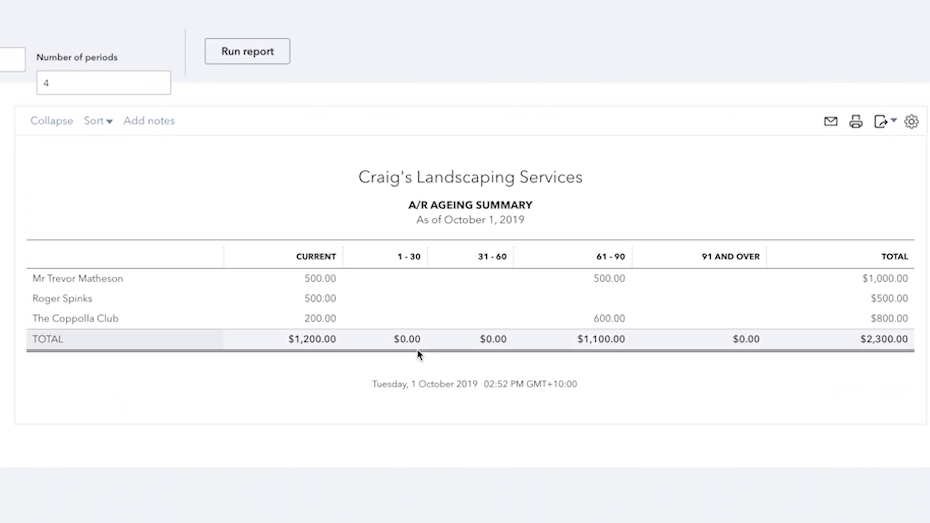
mouse_move(882, 358)
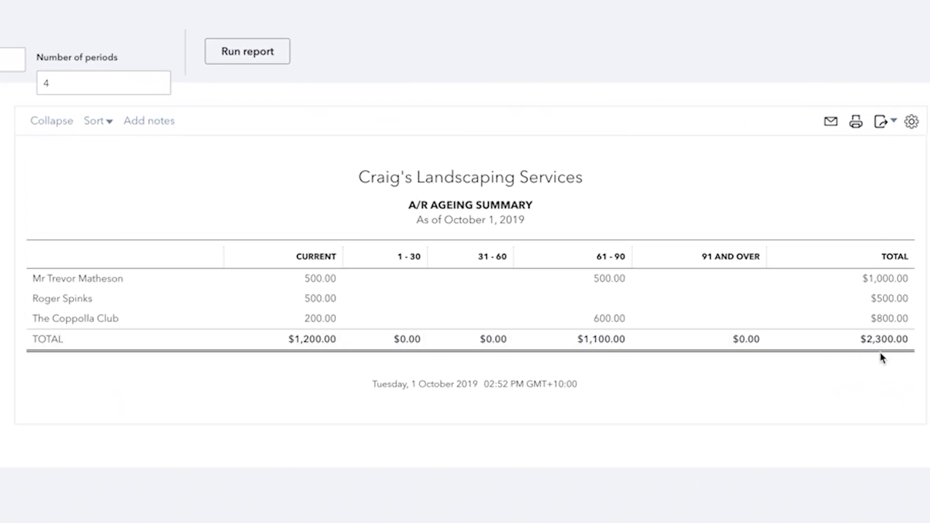
Peek at Customise on the report, then go back to the Reports list.
left_click(912, 121)
type("40")
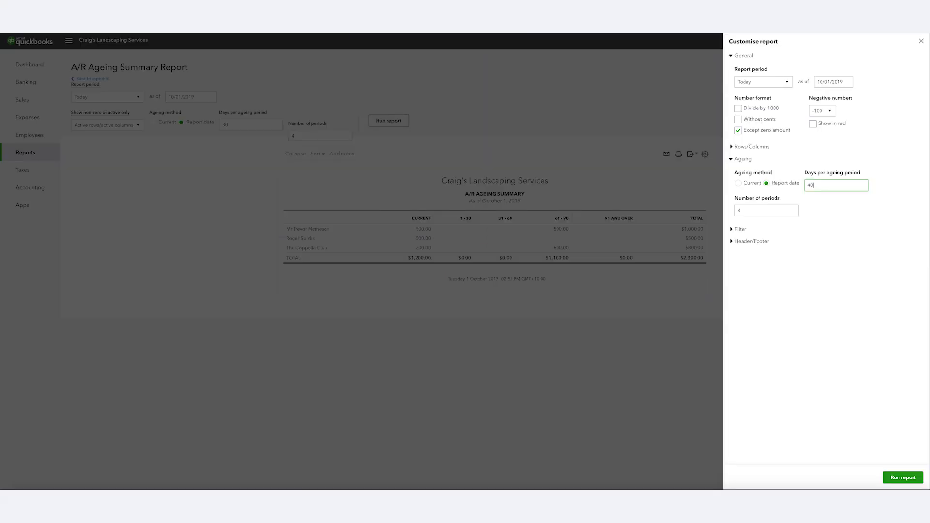
left_click(765, 211)
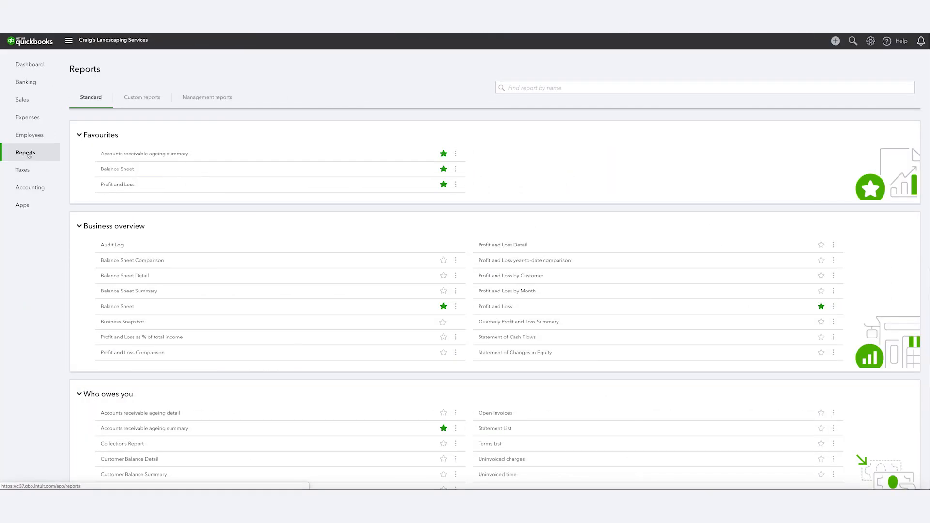
Under 'Who owes you', run the Accounts receivable ageing summary report.
scroll("down", 3)
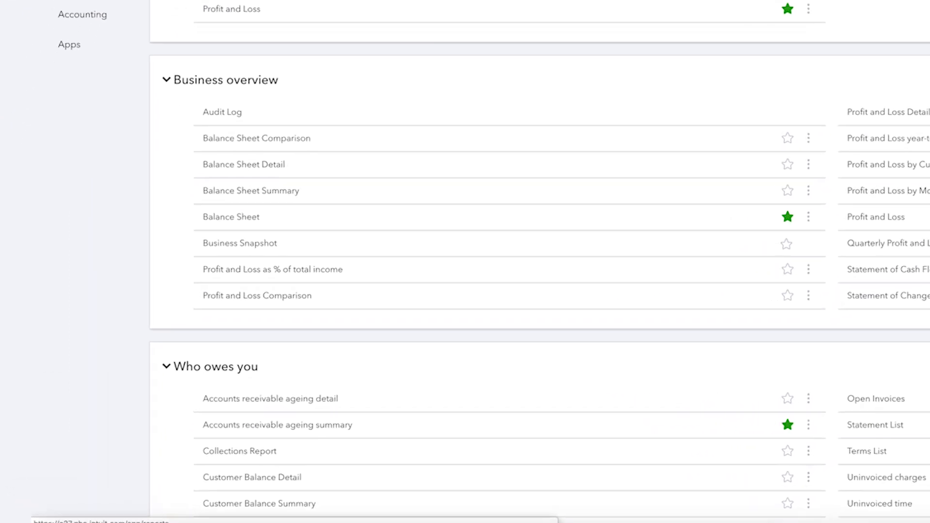
scroll("down", 3)
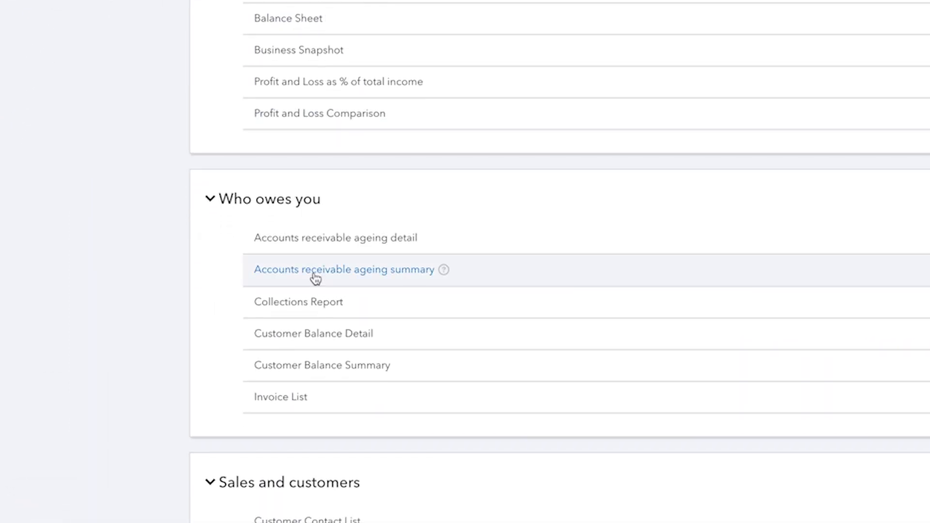
left_click(313, 333)
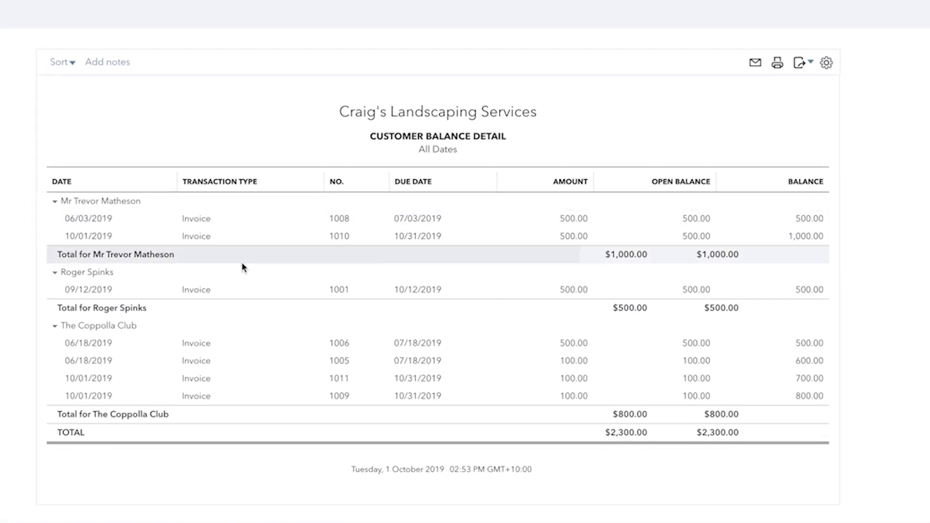
mouse_move(244, 438)
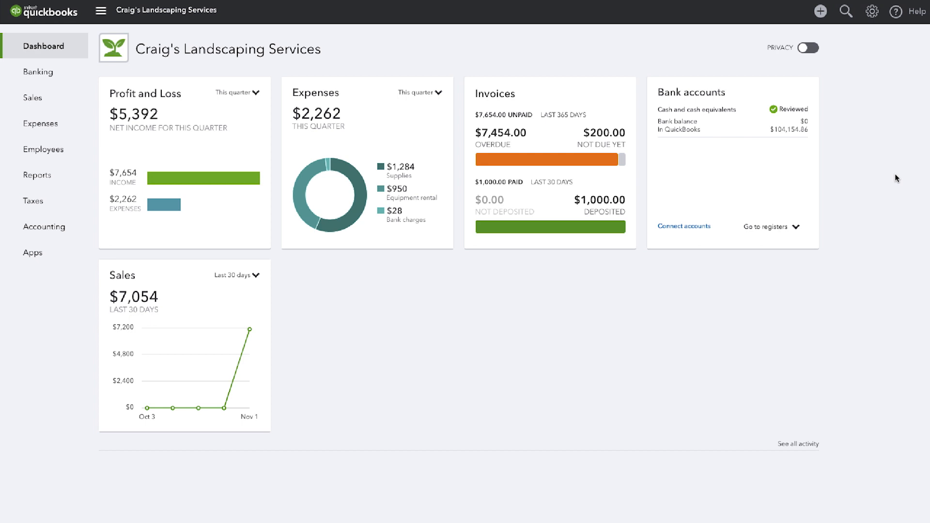
Go to Account and Settings from the gear menu, landing on Sales.
left_click(873, 12)
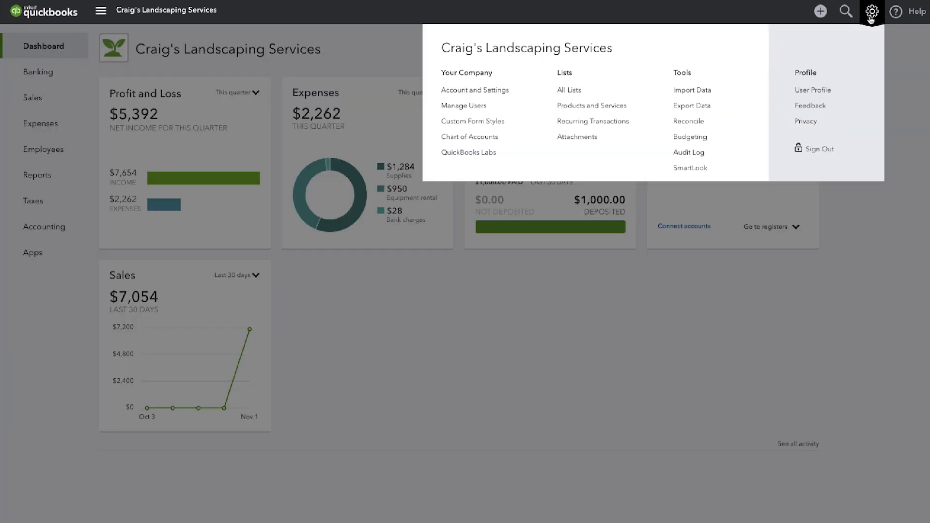
mouse_move(475, 90)
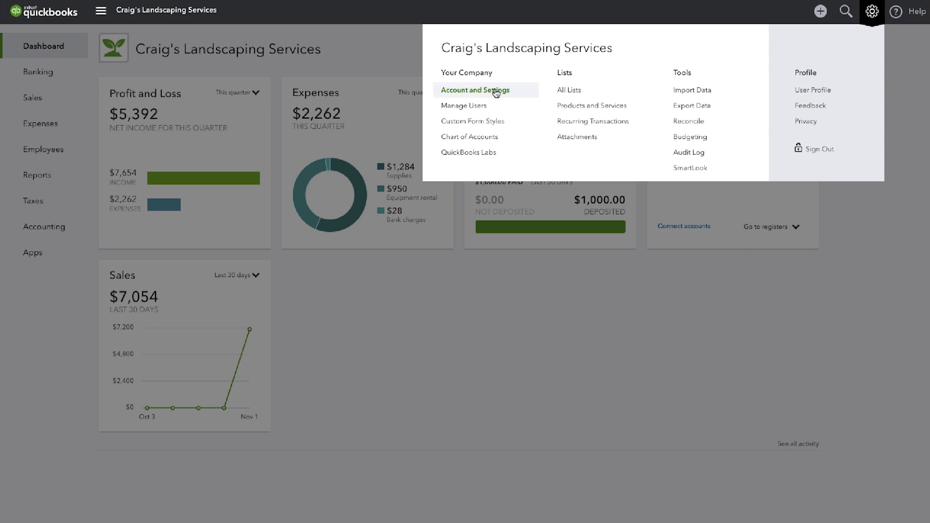
left_click(475, 89)
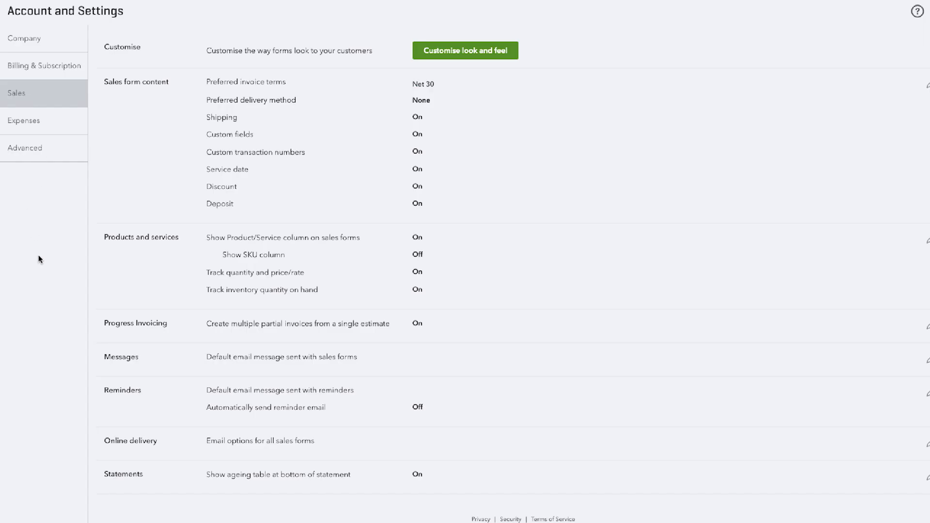
Enable automatic reminder emails 2 days After the due date and save.
left_click(279, 390)
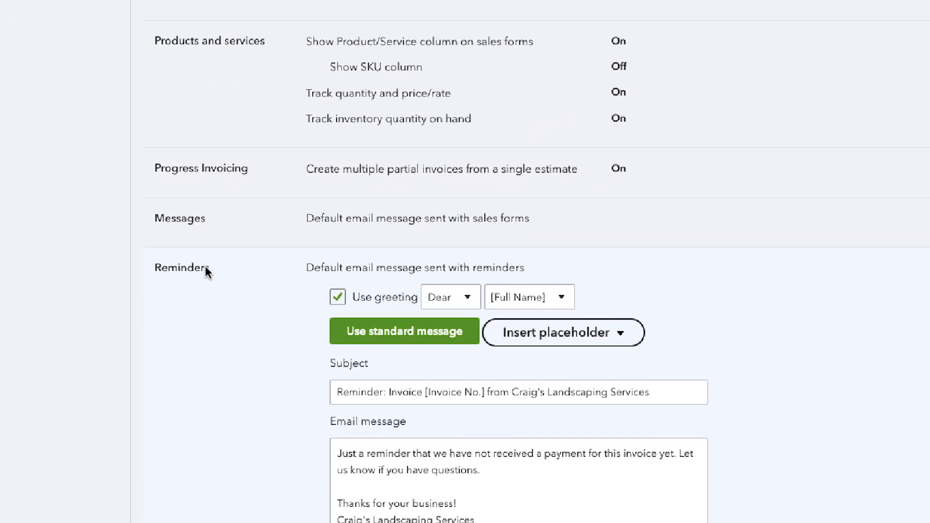
scroll("up", 3)
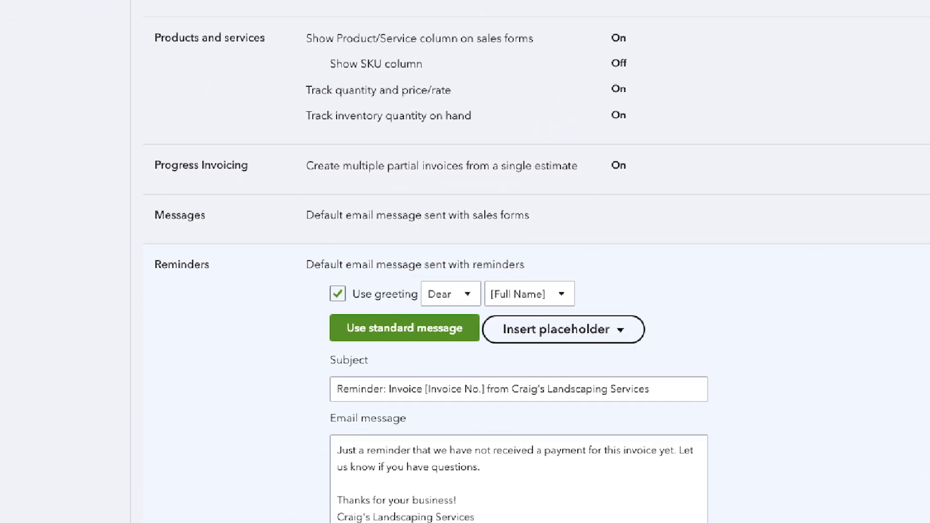
scroll("down", 3)
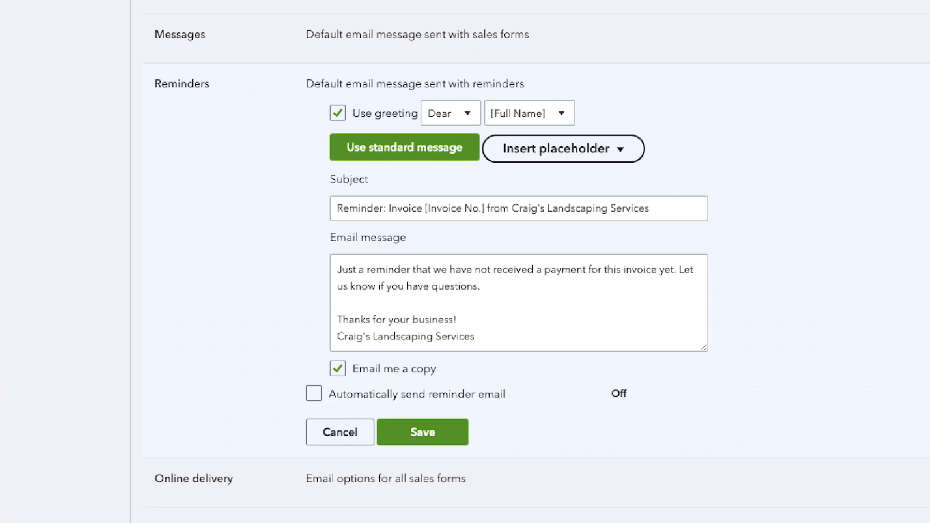
mouse_move(819, 331)
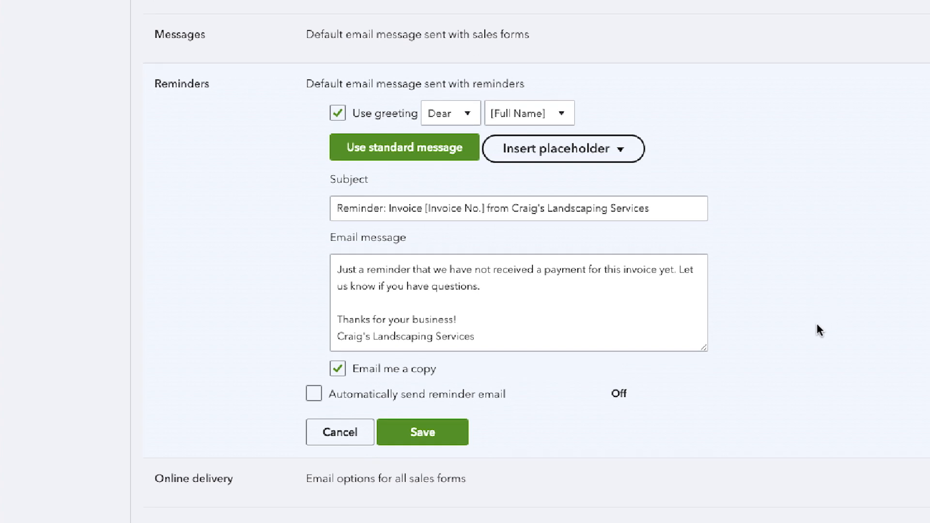
left_click(314, 394)
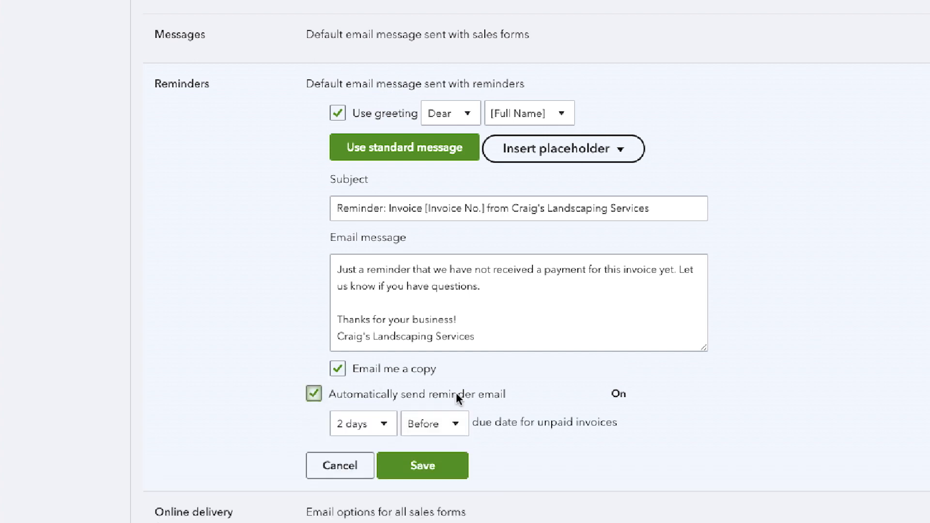
mouse_move(855, 390)
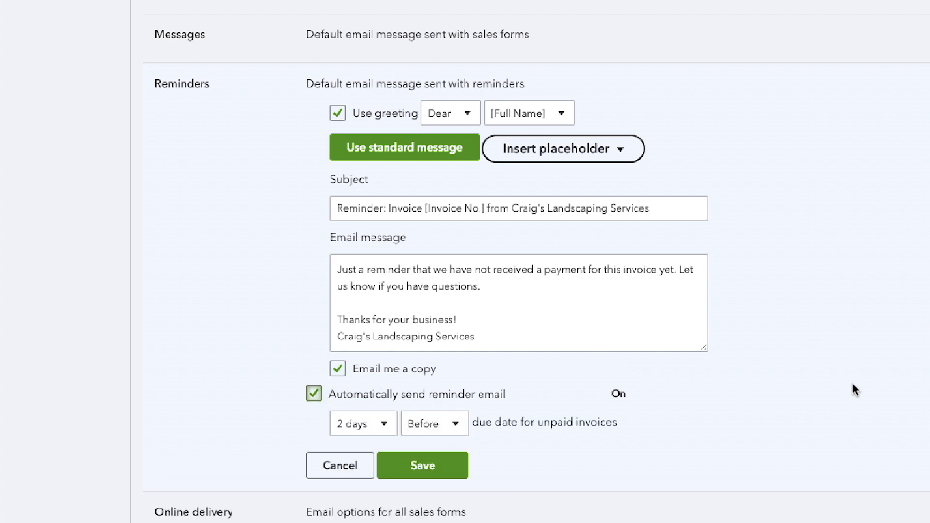
mouse_move(496, 443)
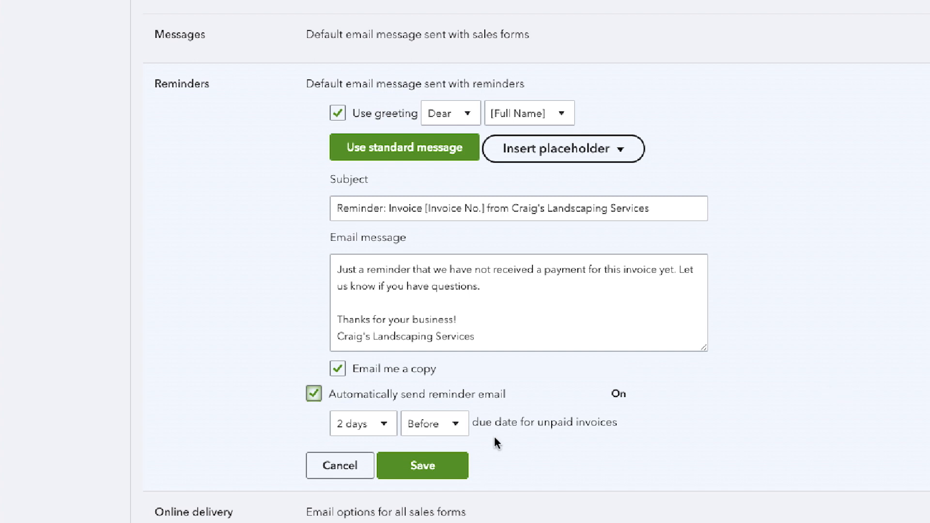
mouse_move(389, 426)
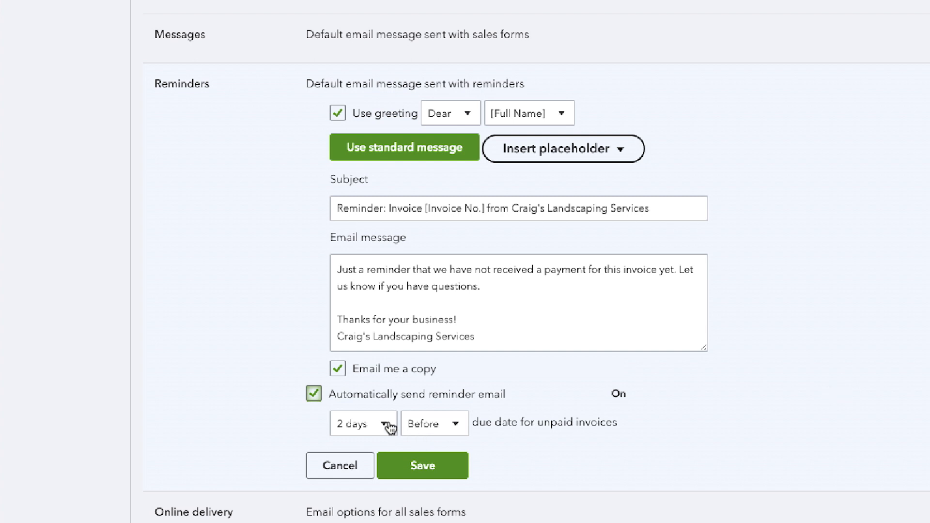
left_click(434, 424)
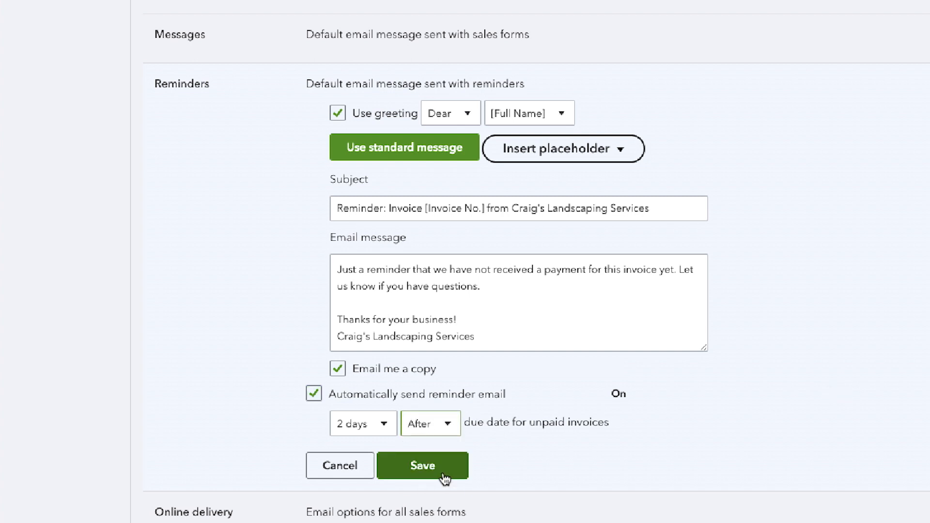
left_click(422, 465)
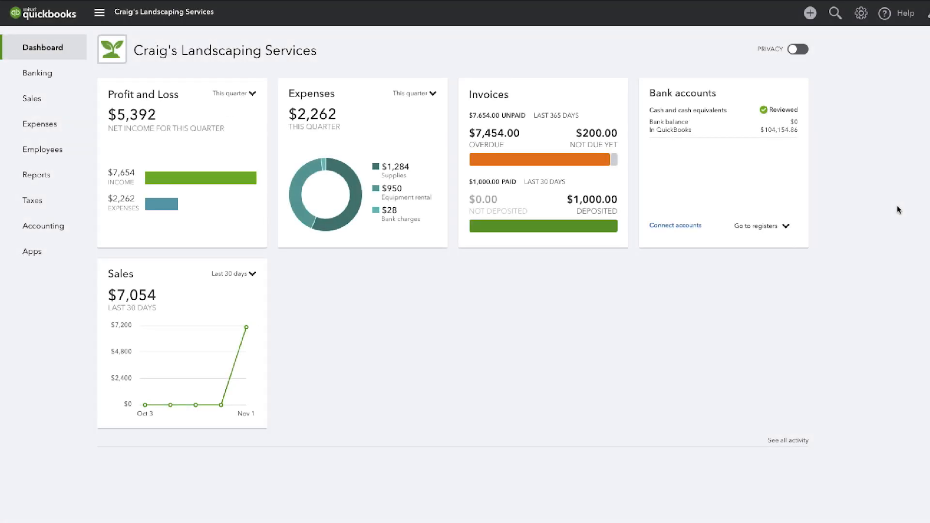
Go to the Sales invoices list.
left_click(31, 98)
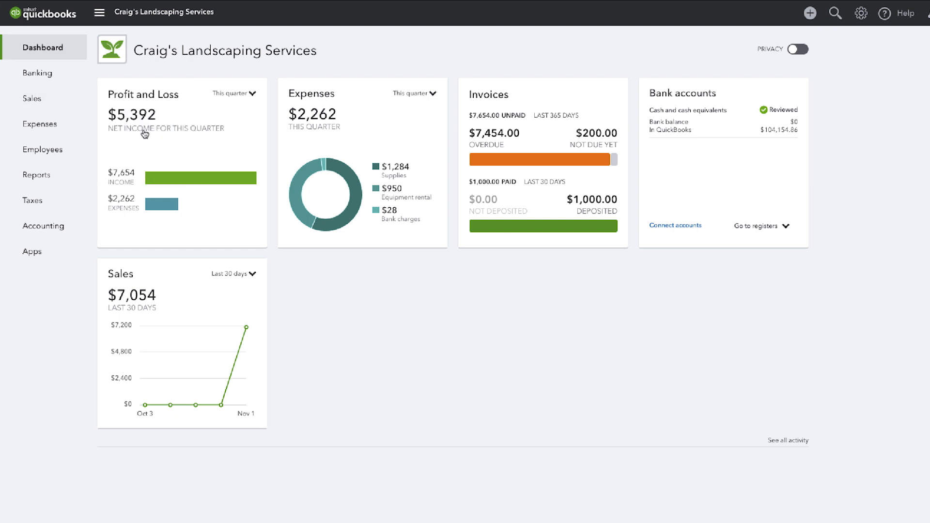
left_click(488, 94)
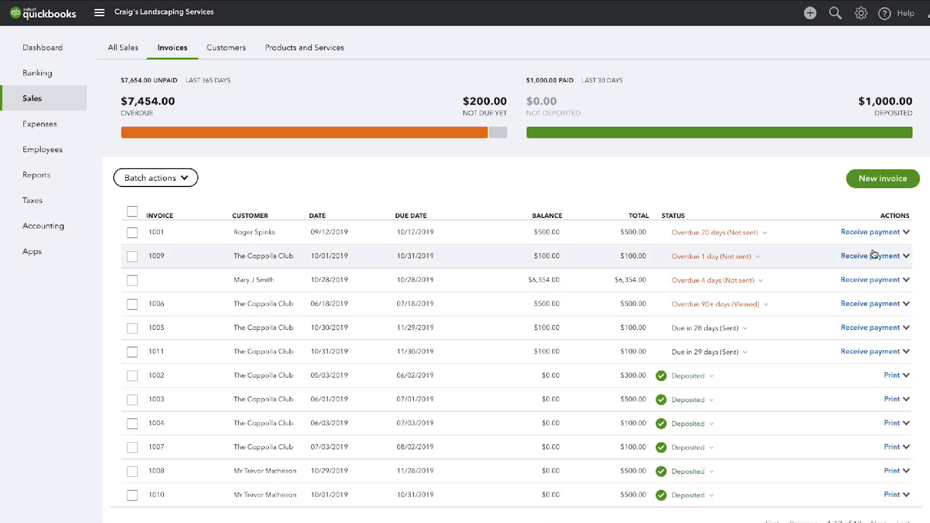
From invoice 1009's Actions, choose Send reminder and send the email.
left_click(905, 256)
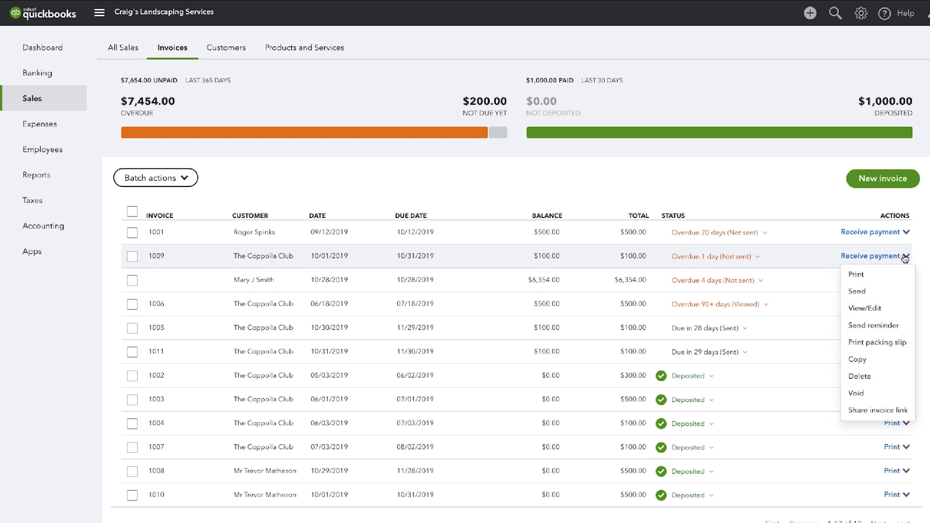
mouse_move(878, 325)
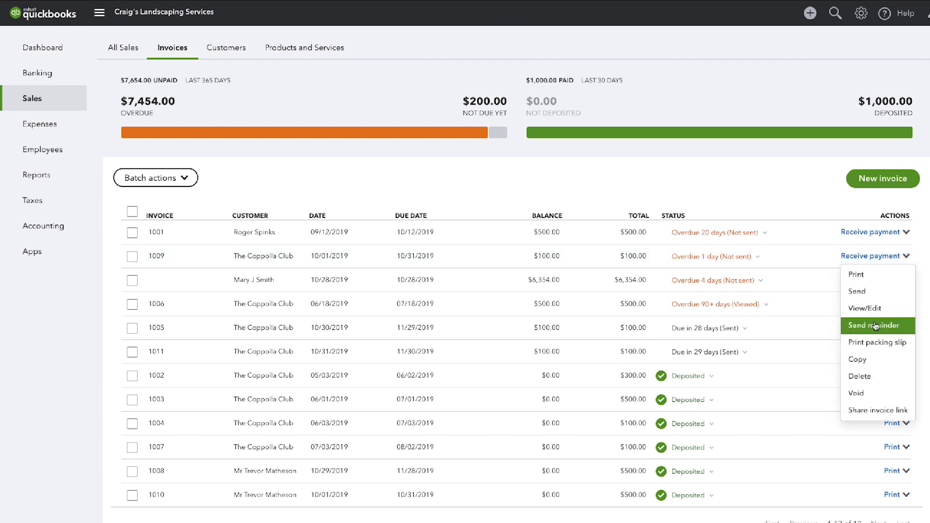
left_click(877, 326)
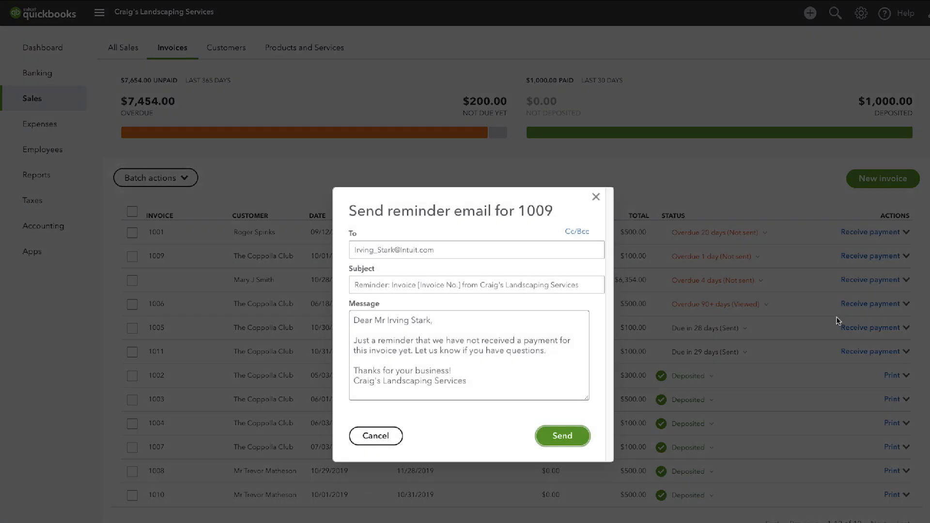
left_click(562, 435)
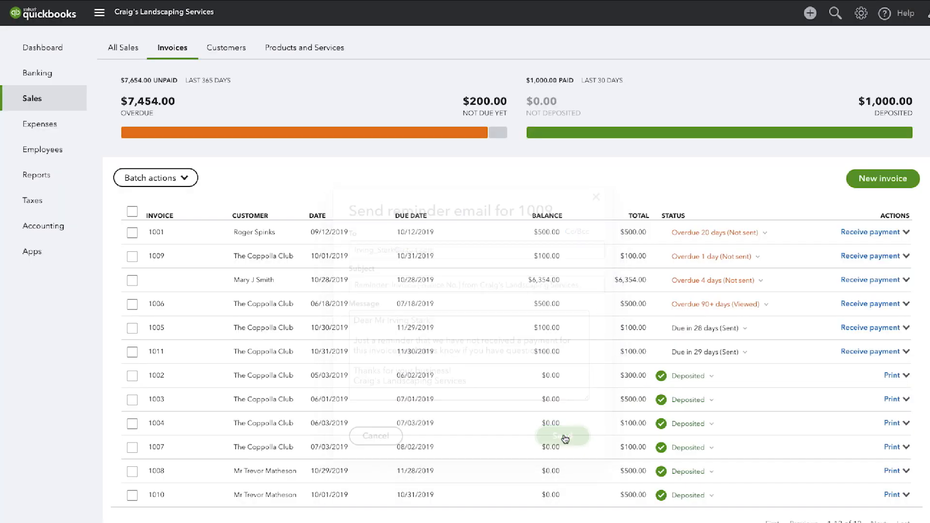
left_click(564, 435)
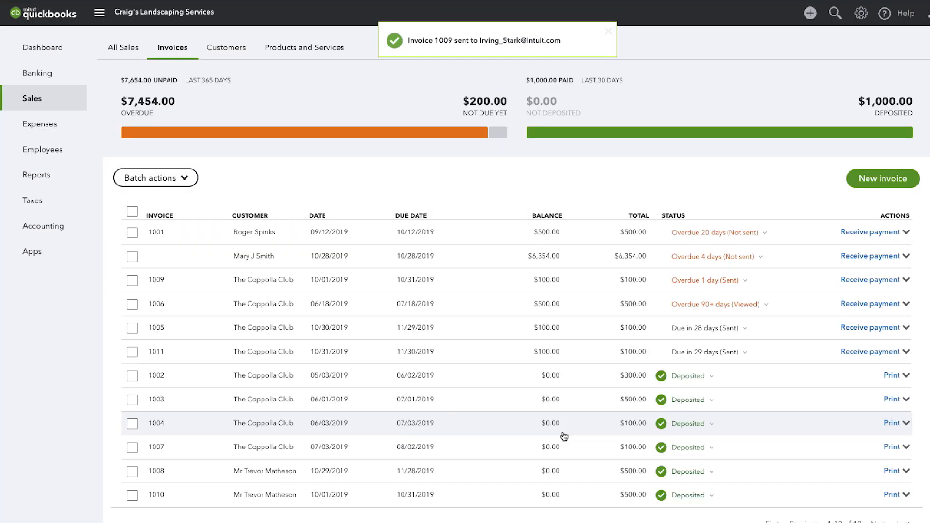